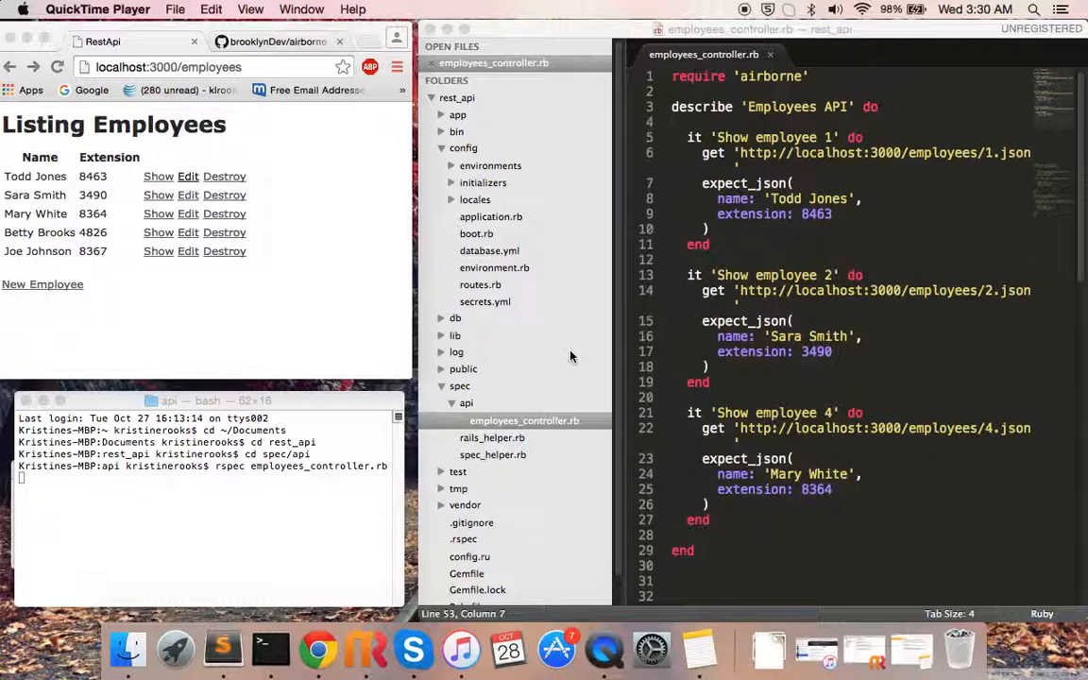
mouse_move(185, 306)
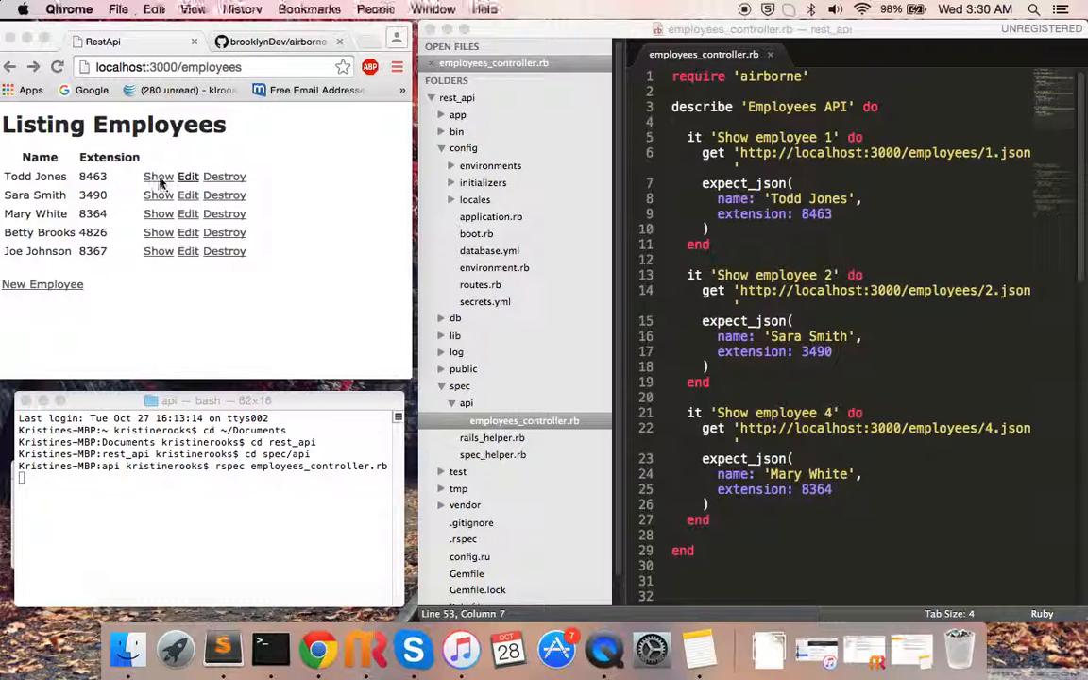
left_click(158, 177)
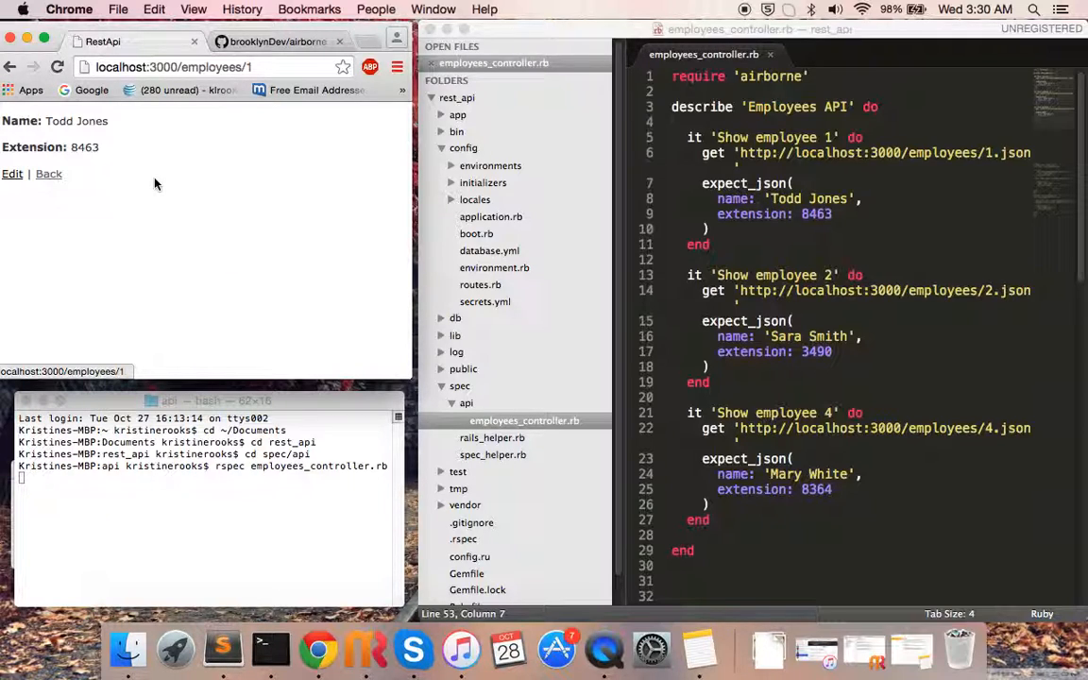
left_click(212, 68)
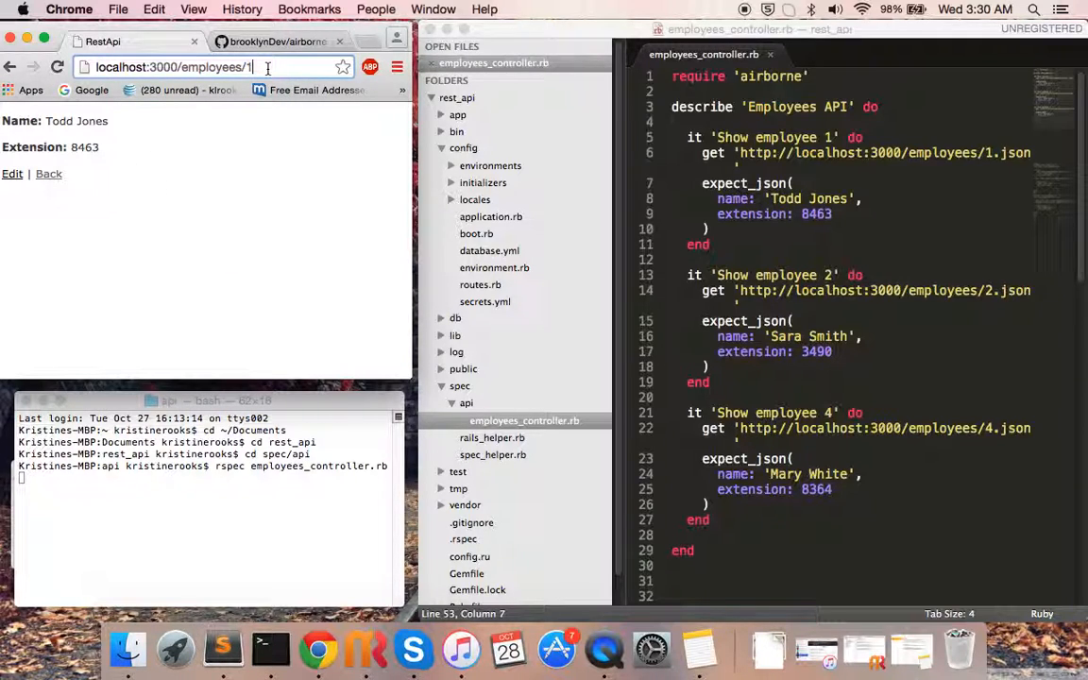
type(".json")
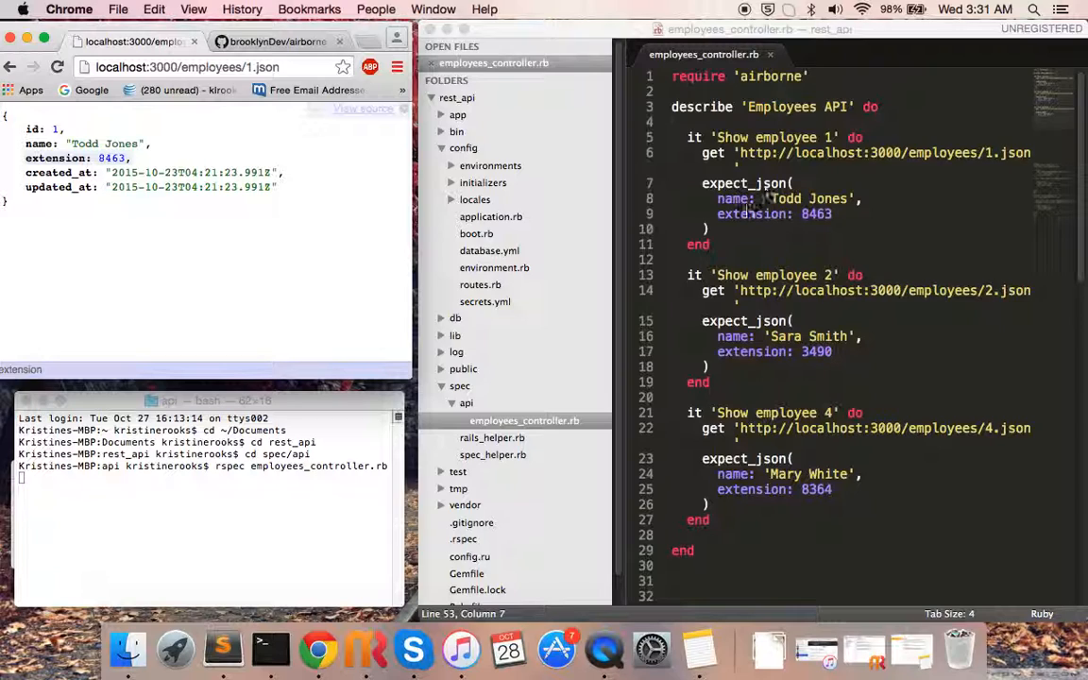
mouse_move(827, 222)
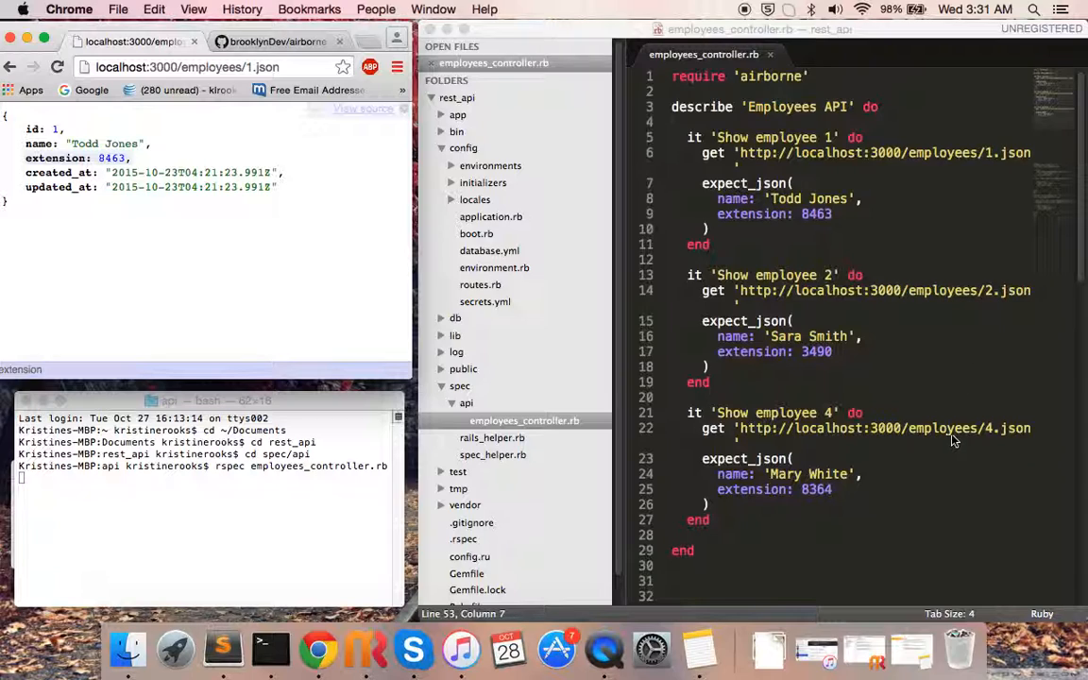
mouse_move(991, 436)
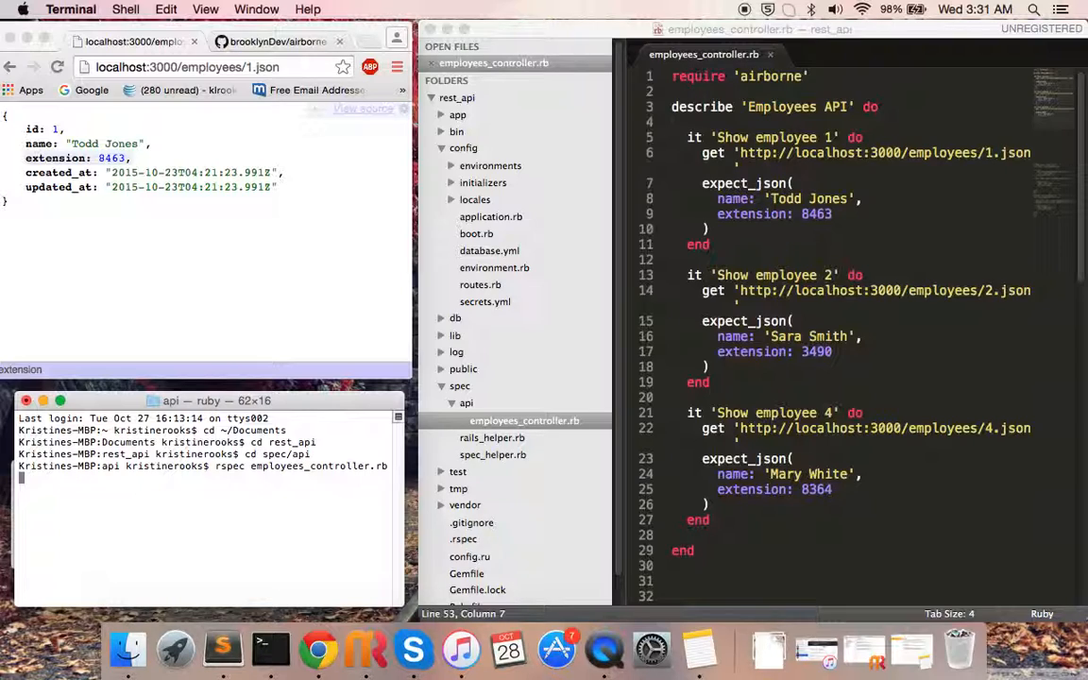
- Run rspec employees_controller.rb, finishing with 3 examples, 0 failures
key("Return")
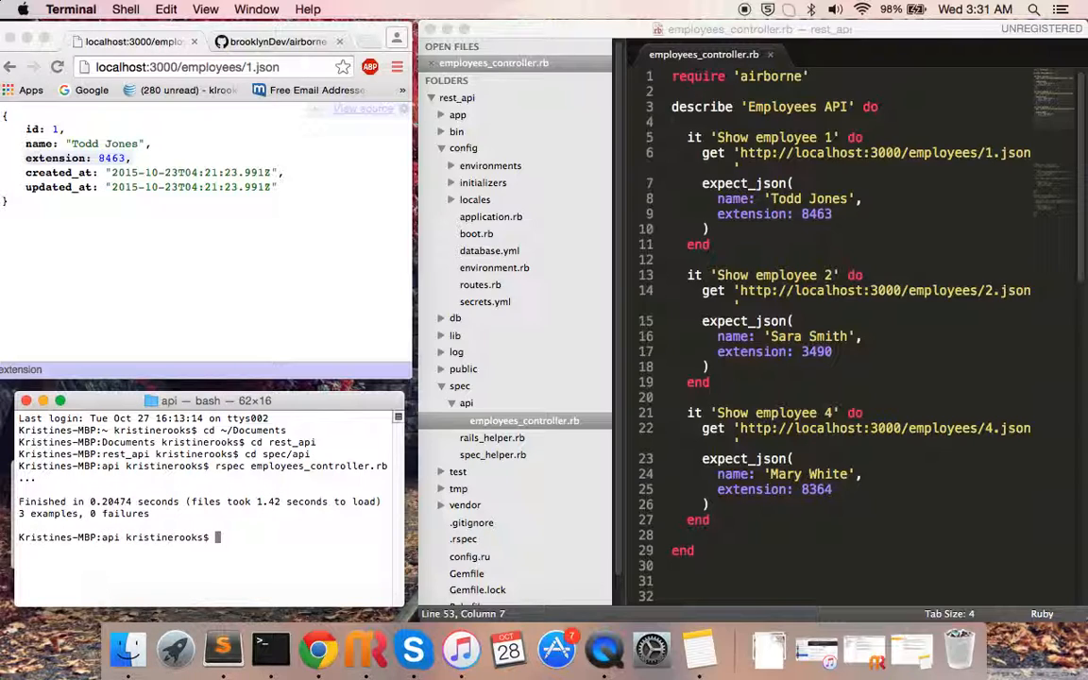